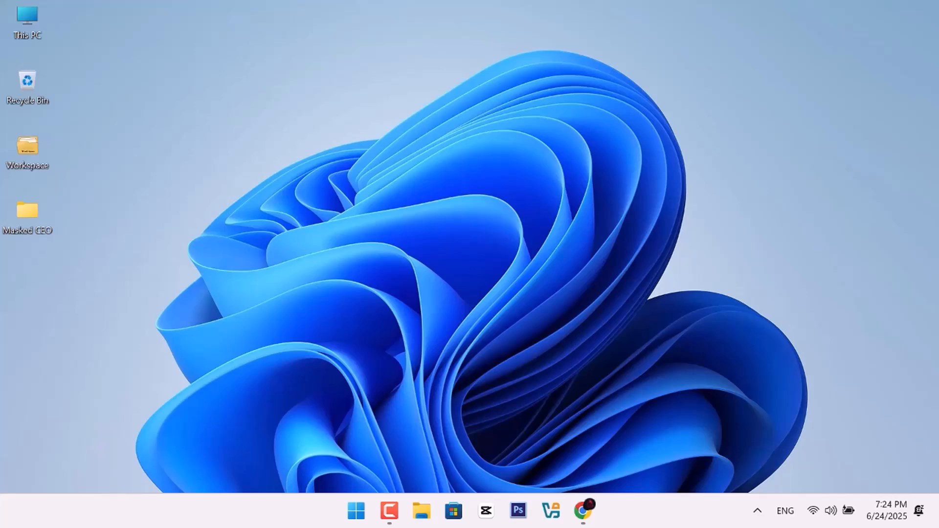
- In Chrome, visit code.visualstudio.com, download the Windows installer and run it
{"action": "left_click", "coordinate": [583, 511]}
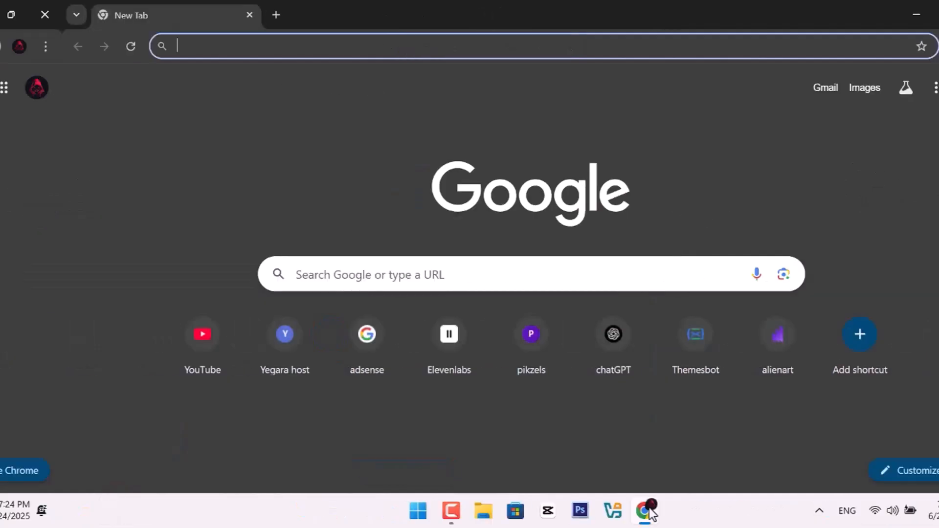
{"action": "type", "text": "code.visualstudio.com"}
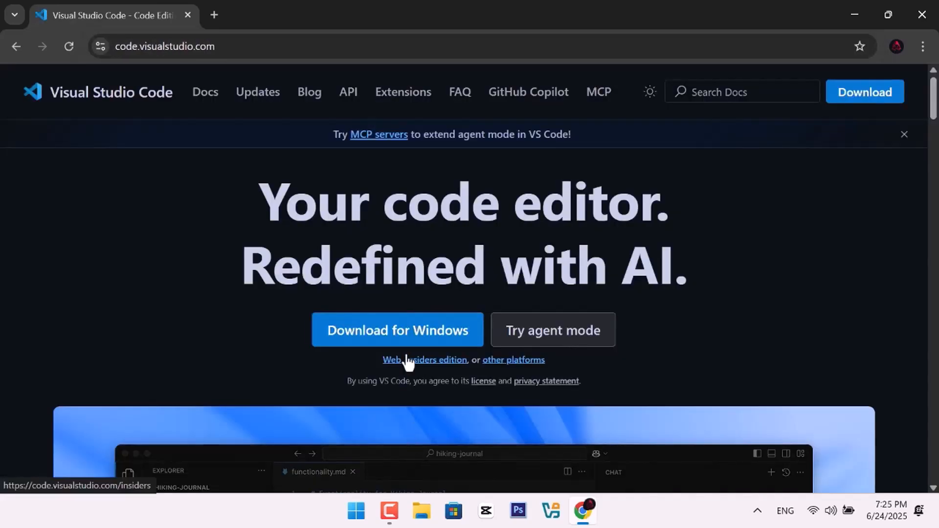
{"action": "left_click", "coordinate": [397, 330]}
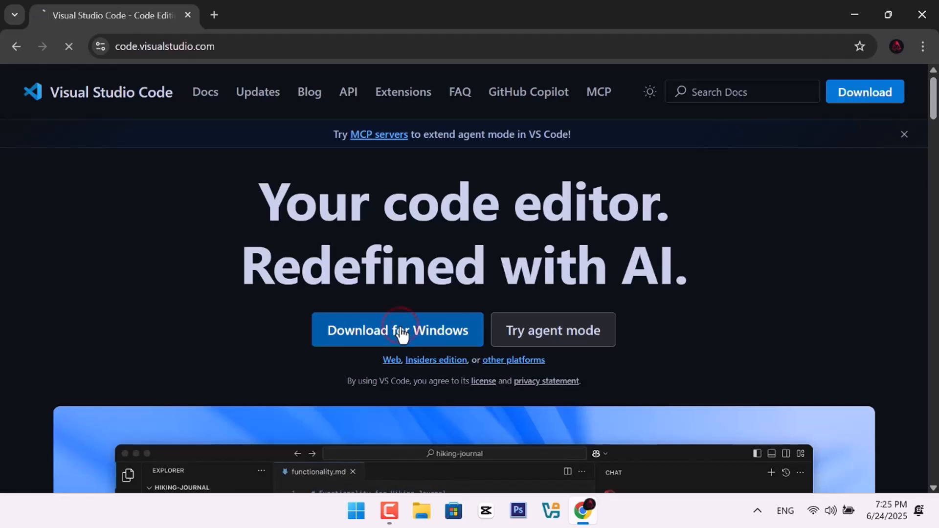
{"action": "left_click", "coordinate": [397, 330]}
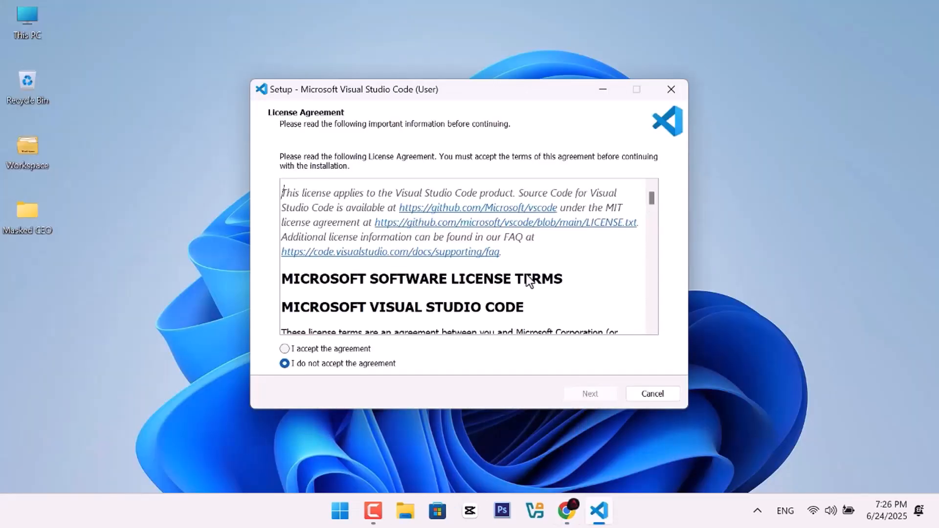
- Accept the licence, keep the default folder and tasks, then finish setup and launch VS Code
{"action": "left_click", "coordinate": [589, 393]}
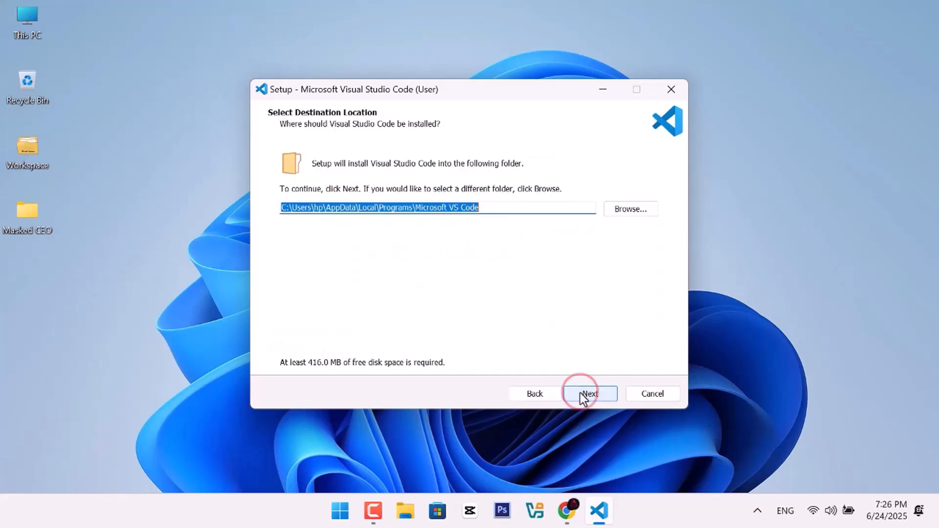
{"action": "left_click", "coordinate": [589, 393]}
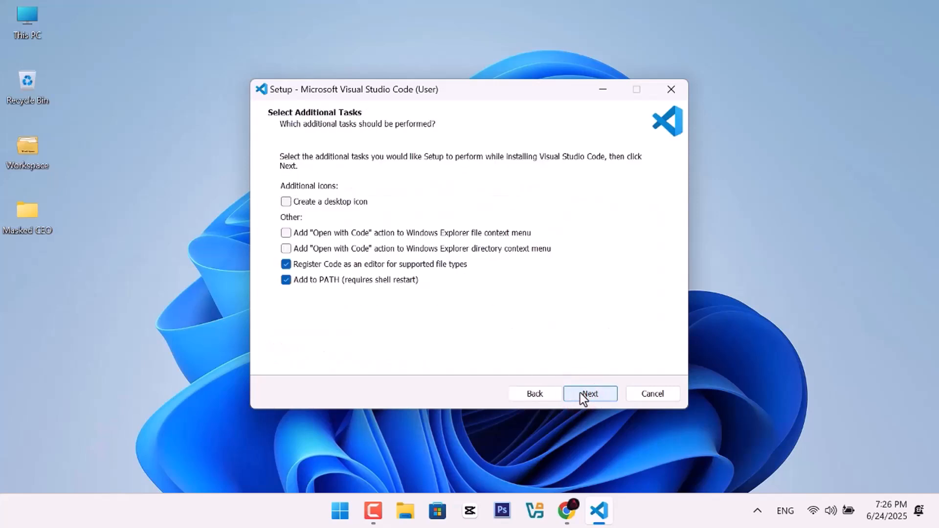
{"action": "left_click", "coordinate": [589, 393]}
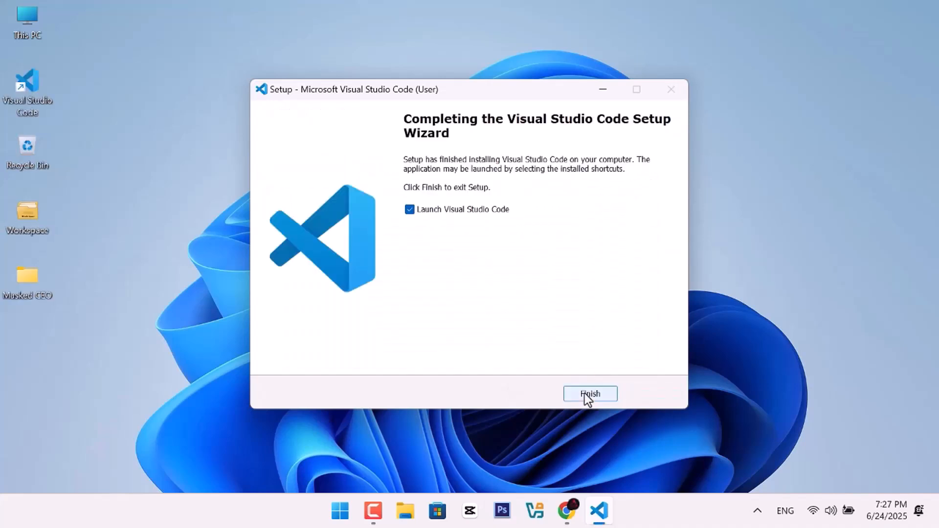
{"action": "left_click", "coordinate": [590, 393]}
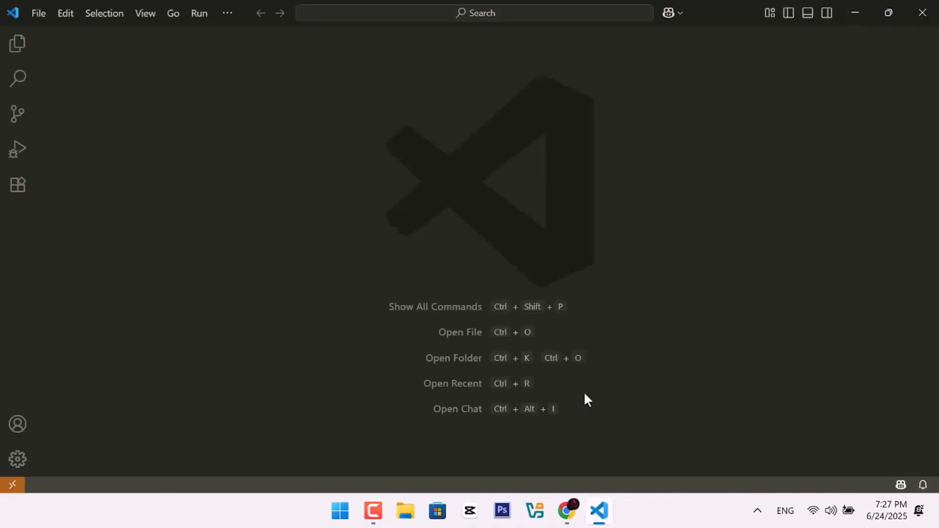
- Show the Explorer side panel, which reports no folder opened yet
{"action": "left_click", "coordinate": [18, 42]}
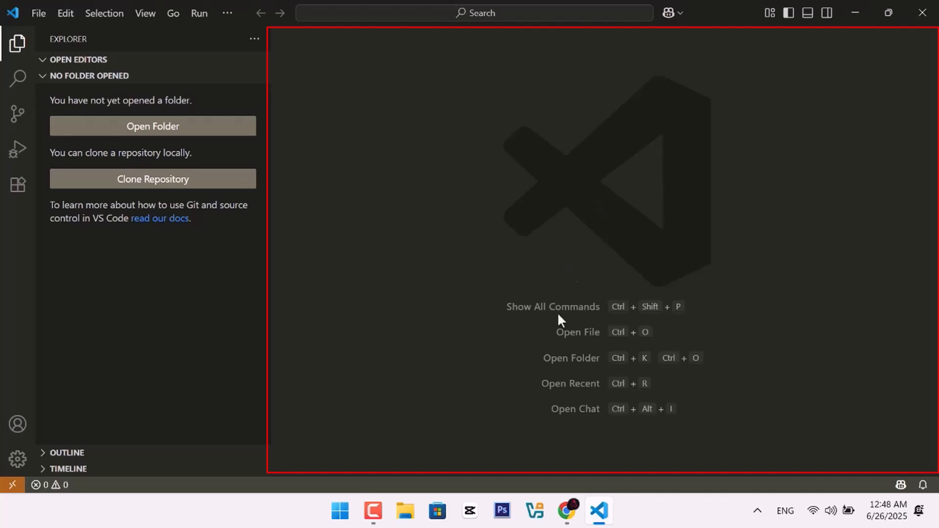
{"action": "mouse_move", "coordinate": [438, 258]}
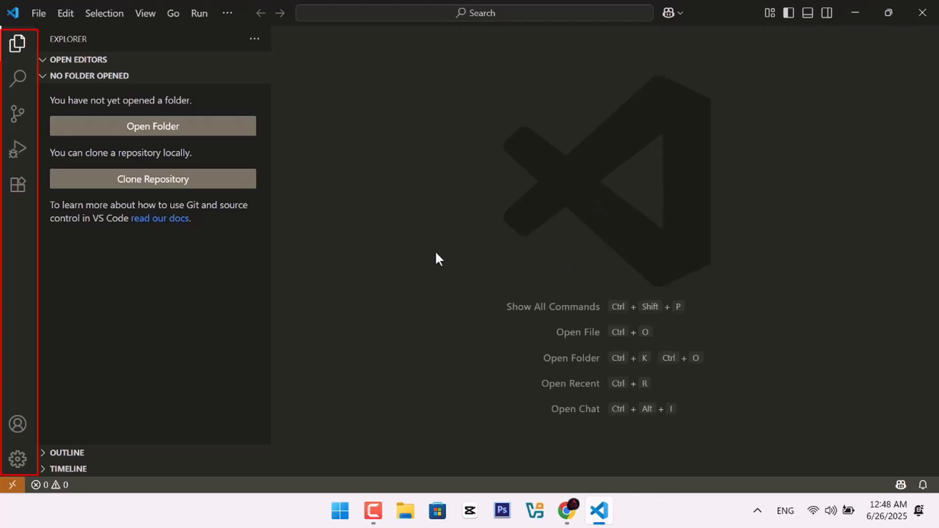
{"action": "mouse_move", "coordinate": [18, 43]}
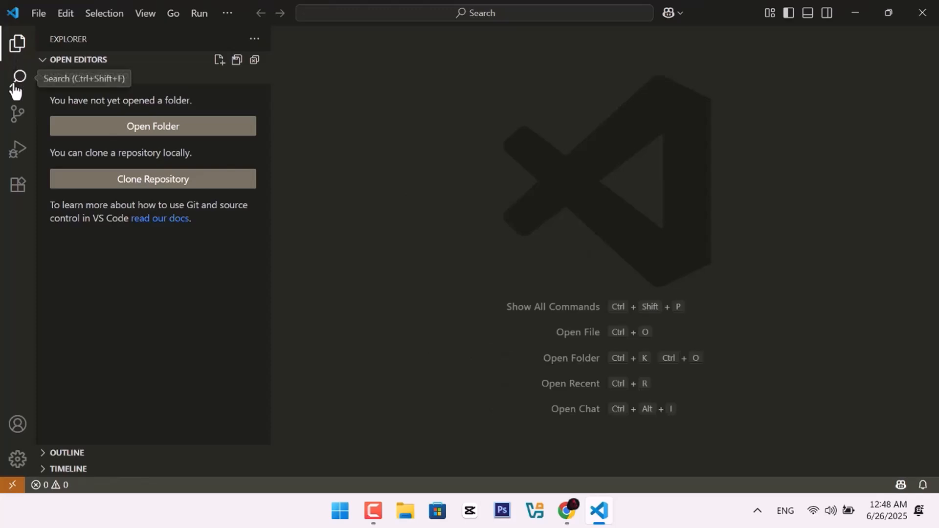
{"action": "mouse_move", "coordinate": [17, 114]}
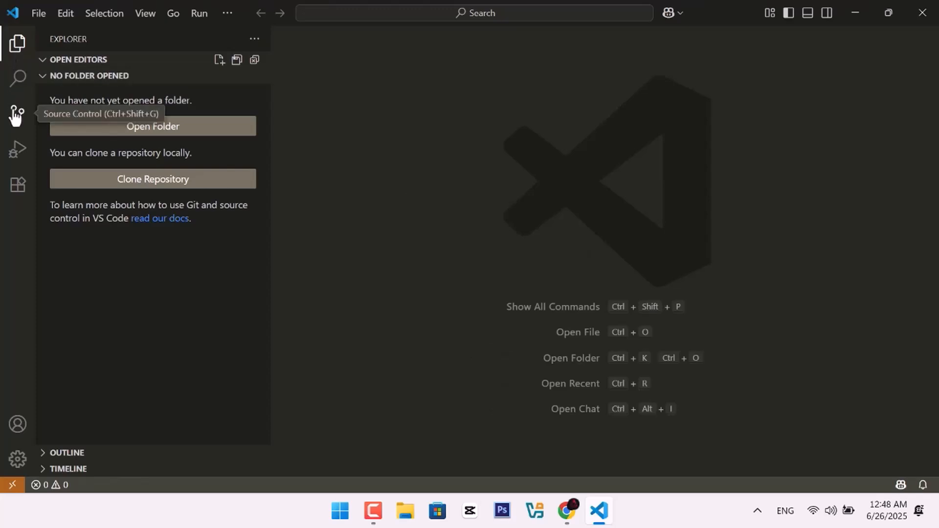
{"action": "mouse_move", "coordinate": [17, 185]}
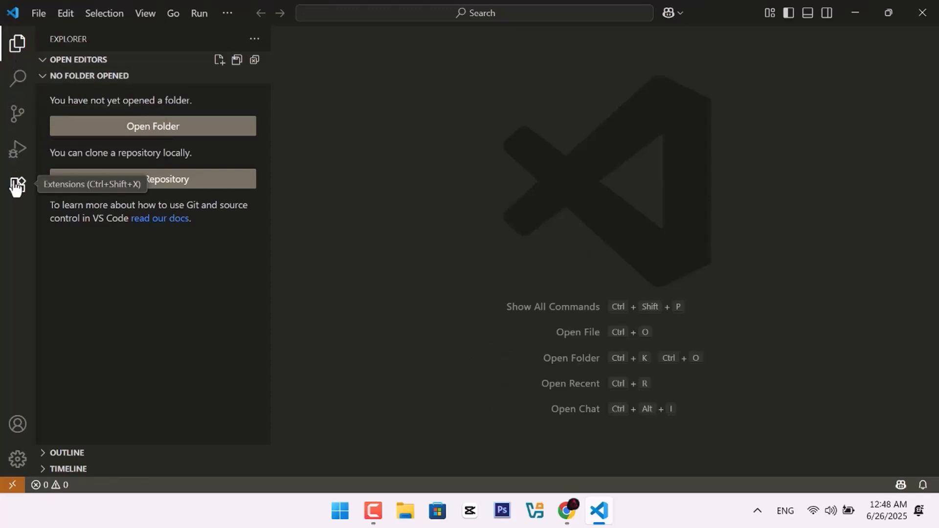
- Search the Extensions marketplace for Live Server and install it
{"action": "left_click", "coordinate": [16, 184]}
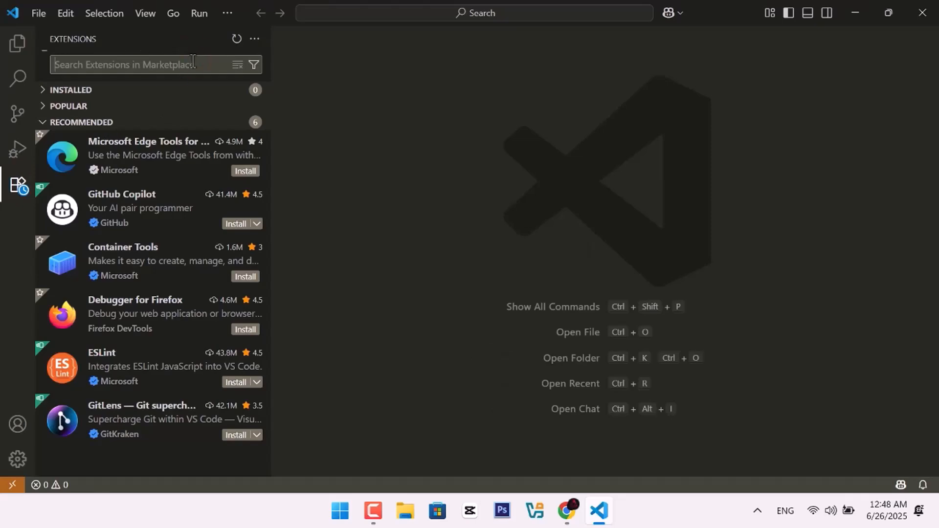
{"action": "type", "text": "Live Server"}
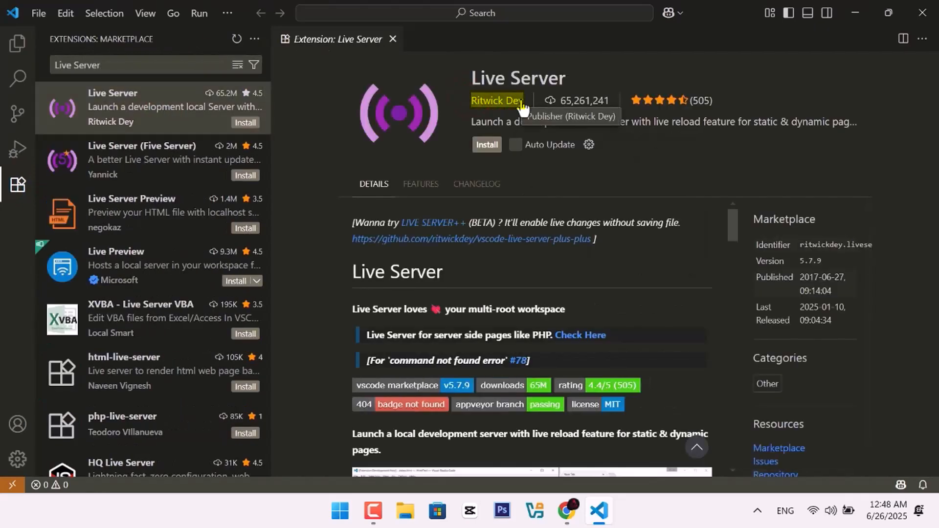
{"action": "left_click", "coordinate": [486, 145]}
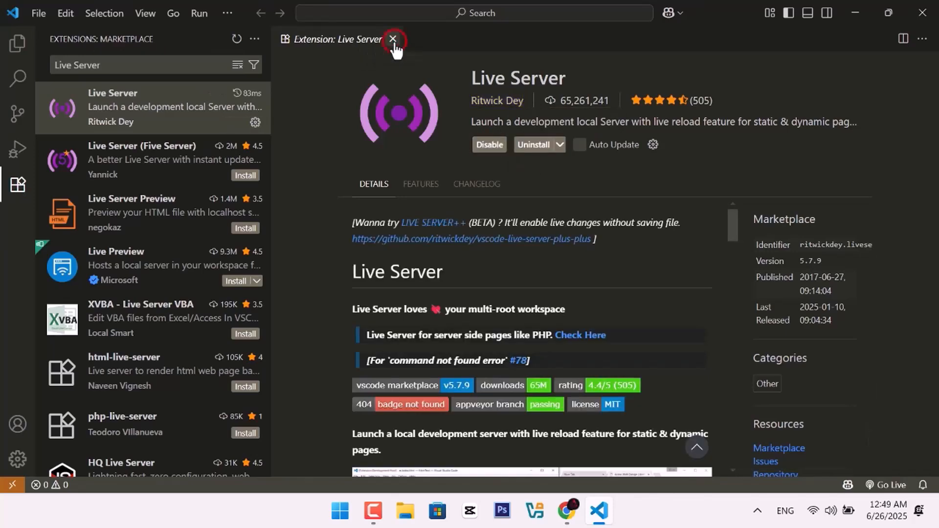
- Install the Prettier - Code formatter extension and close its details page
{"action": "left_click", "coordinate": [394, 39]}
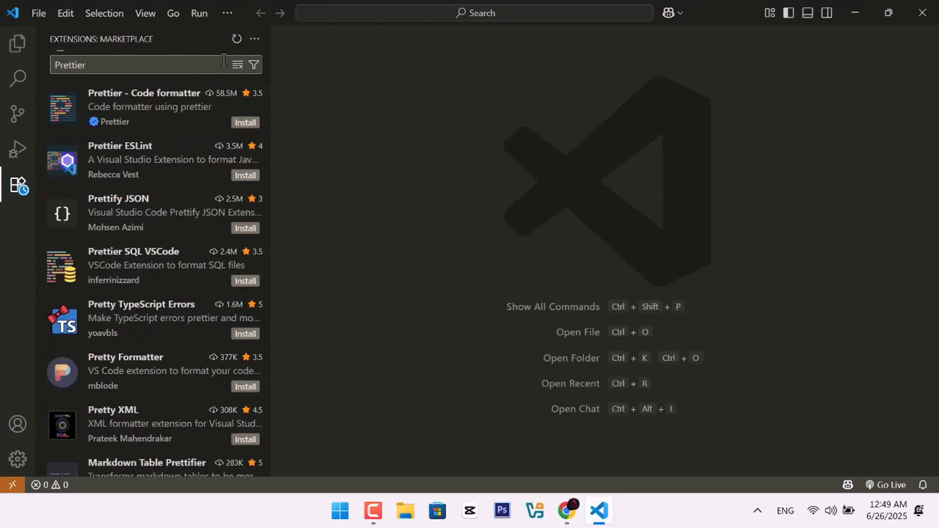
{"action": "left_click", "coordinate": [143, 106]}
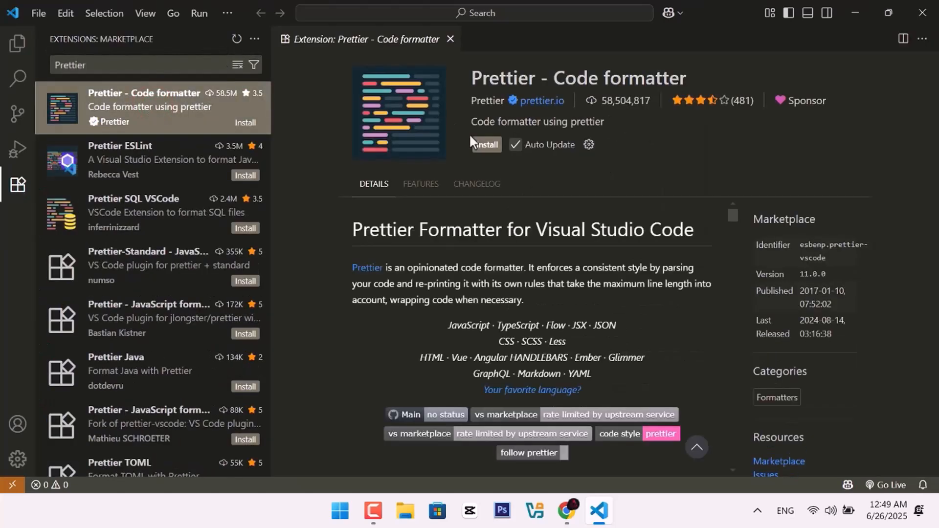
{"action": "left_click", "coordinate": [484, 145]}
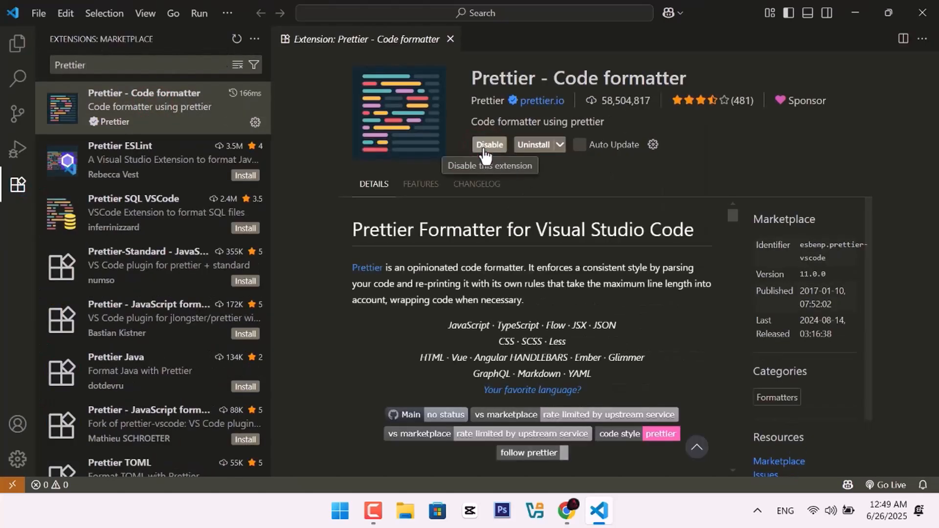
{"action": "mouse_move", "coordinate": [450, 39]}
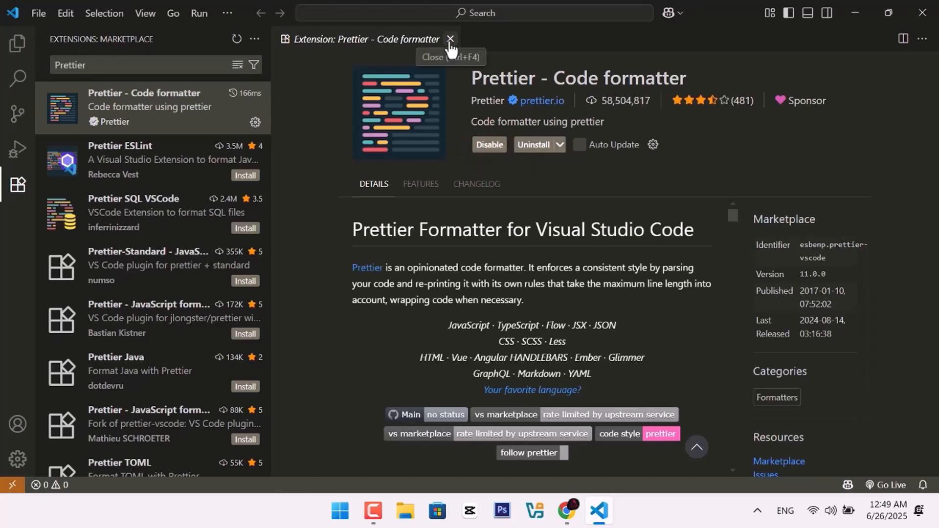
{"action": "left_click", "coordinate": [450, 40]}
{"action": "type", "text": "Path Intell"}
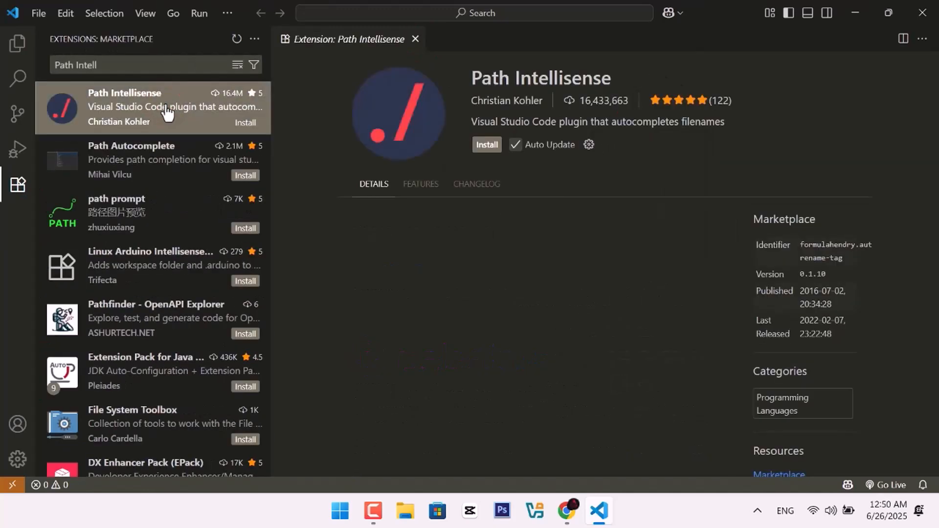
- Install the Path Intellisense extension and close its details page
{"action": "left_click", "coordinate": [486, 145]}
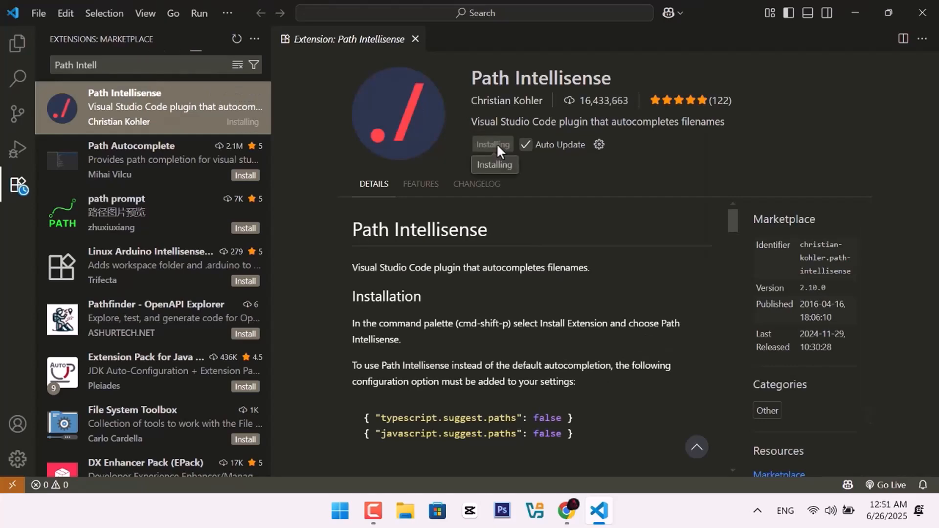
{"action": "left_click", "coordinate": [413, 39]}
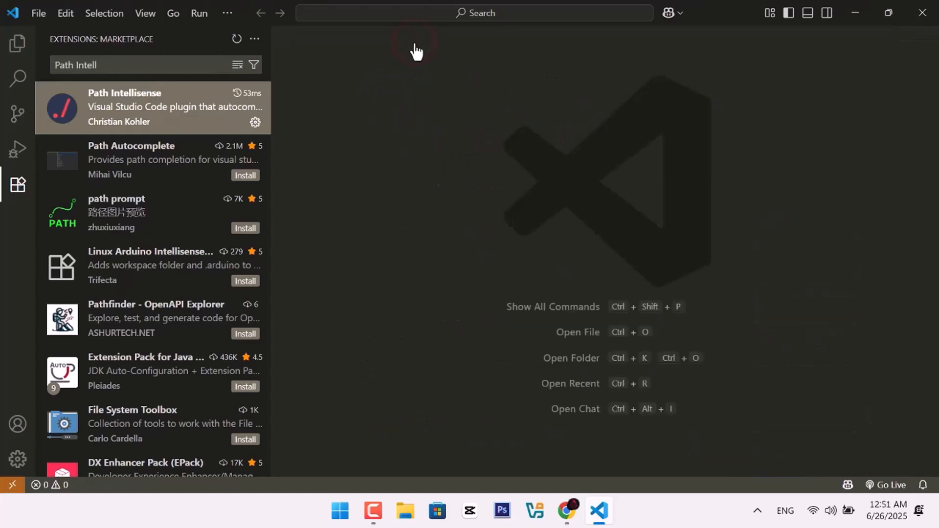
- Search for HTML Snippets, install the extension and close its details page
{"action": "type", "text": "HTML Snippets"}
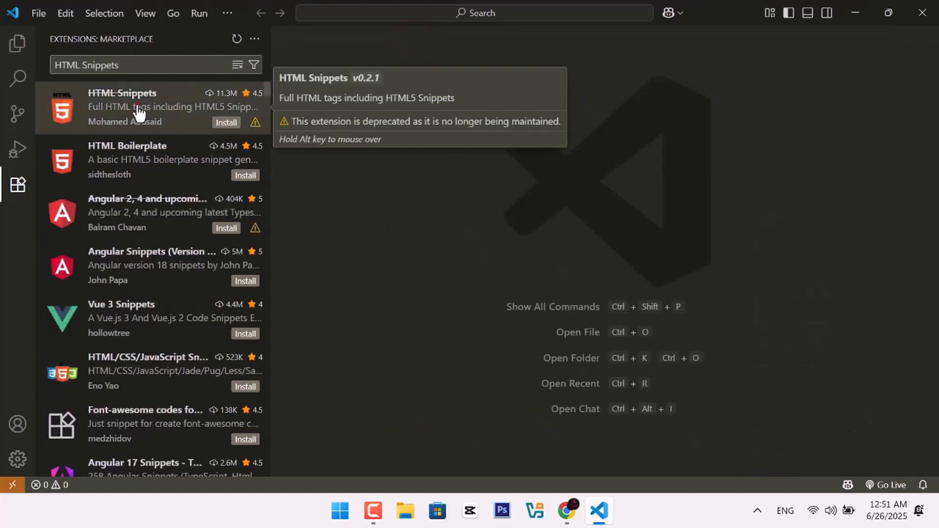
{"action": "left_click", "coordinate": [122, 107]}
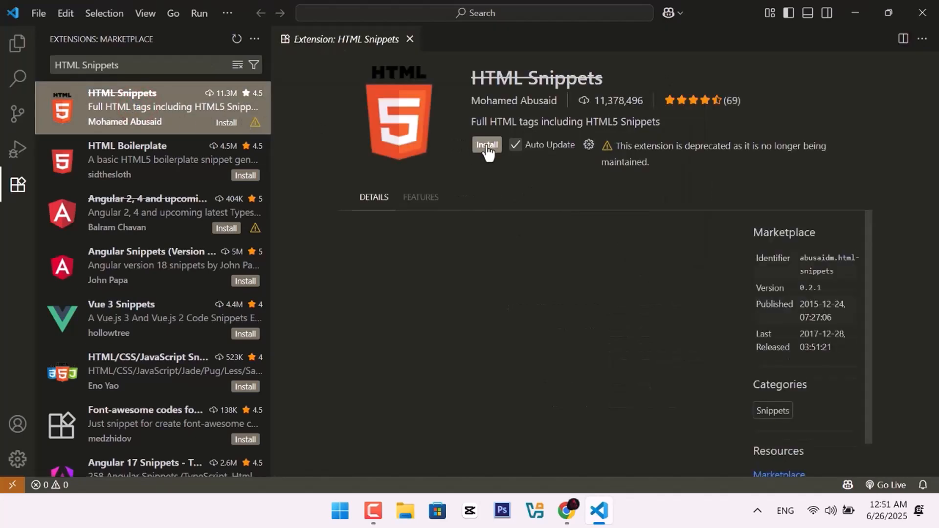
{"action": "left_click", "coordinate": [487, 145]}
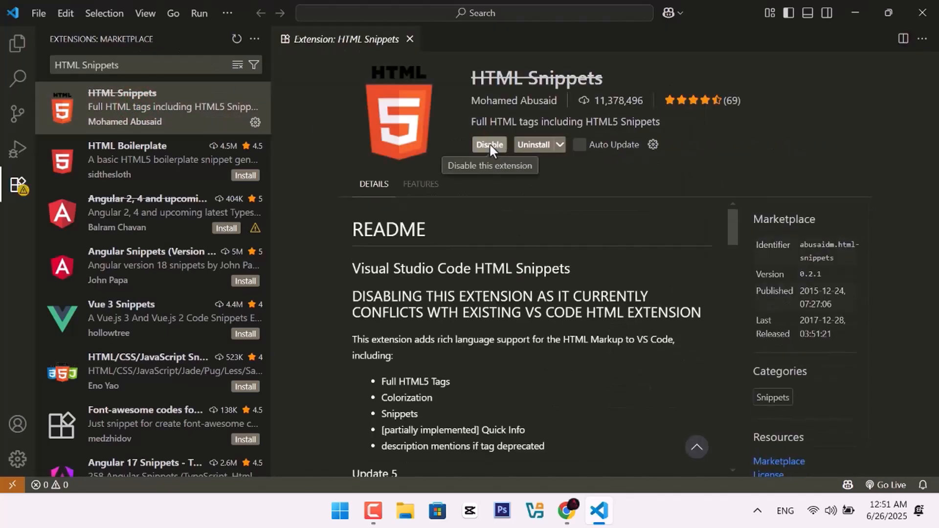
{"action": "left_click", "coordinate": [411, 39]}
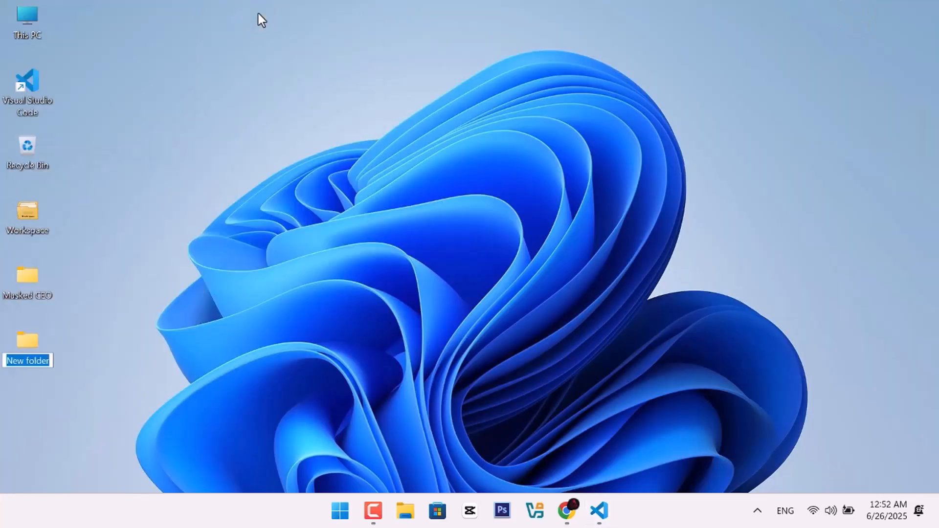
- Name the new desktop folder My Website
{"action": "type", "text": "My Website"}
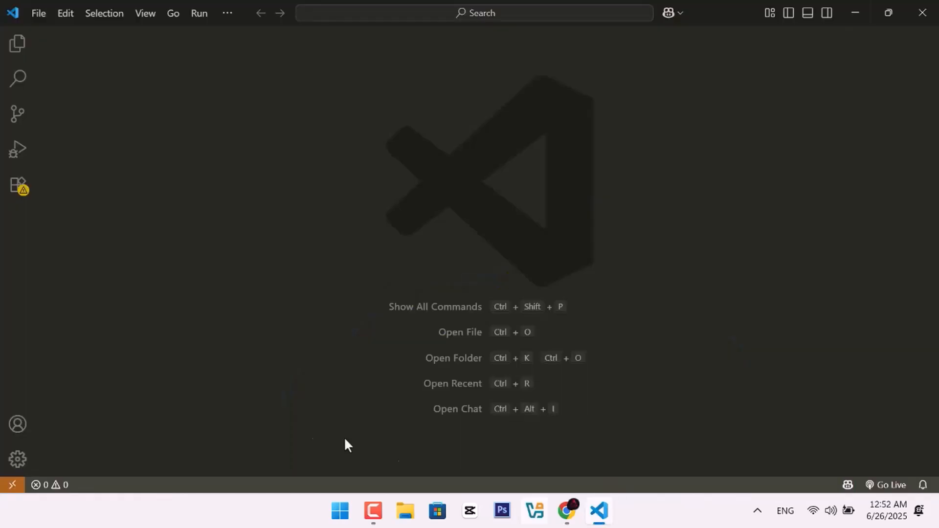
- Use File > Open Folder and browse to the Desktop to pick the project folder
{"action": "left_click", "coordinate": [38, 12]}
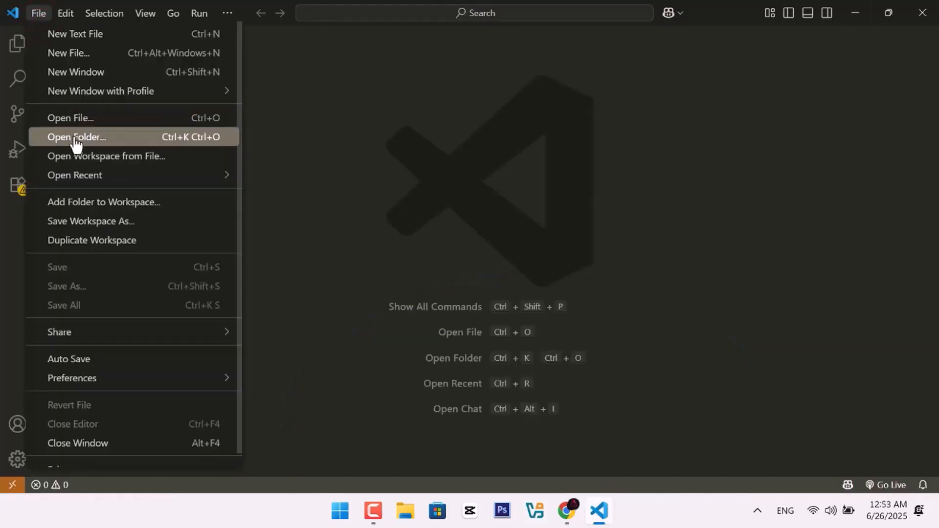
{"action": "left_click", "coordinate": [76, 137]}
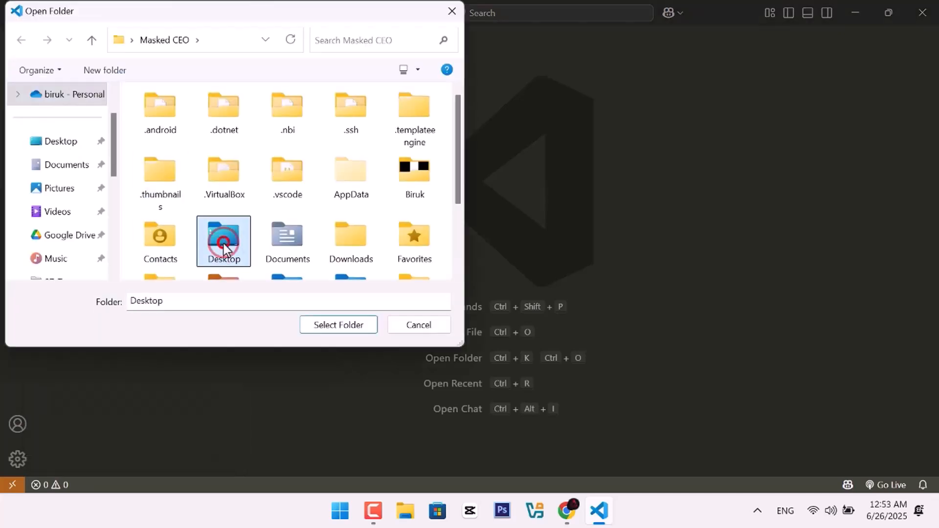
{"action": "left_click", "coordinate": [337, 325]}
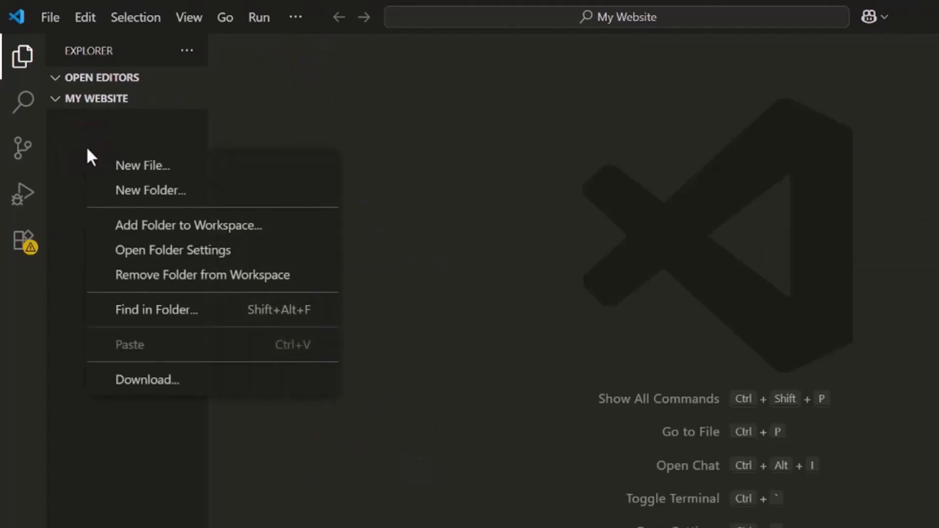
- Create new files index.html, script.js and style.css in the My Website project
{"action": "left_click", "coordinate": [143, 165]}
{"action": "type", "text": "index.html"}
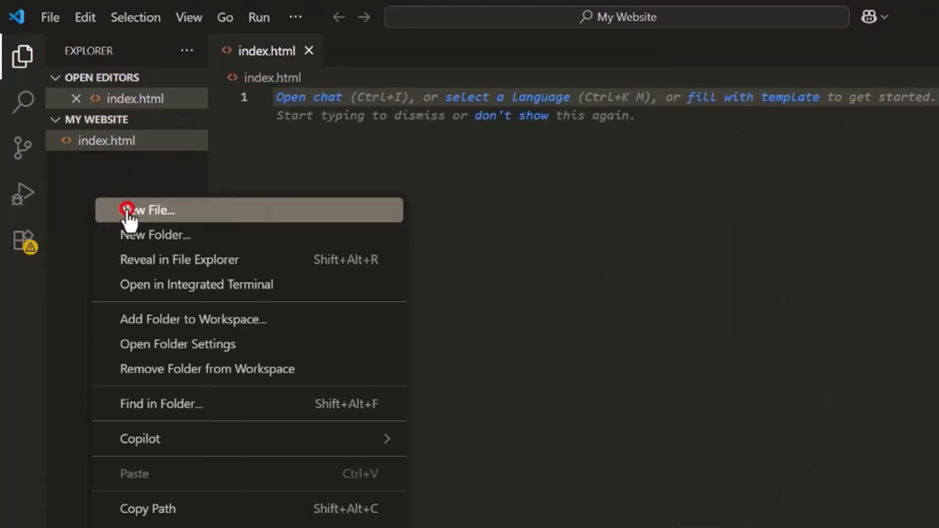
{"action": "left_click", "coordinate": [149, 210]}
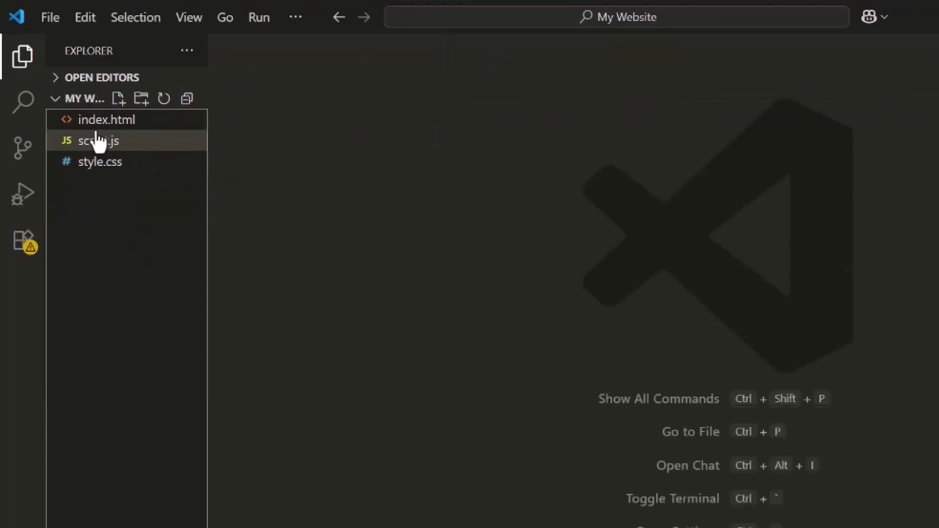
- Expand the ! Emmet boilerplate in index.html and set the title to My Website
{"action": "left_click", "coordinate": [106, 119]}
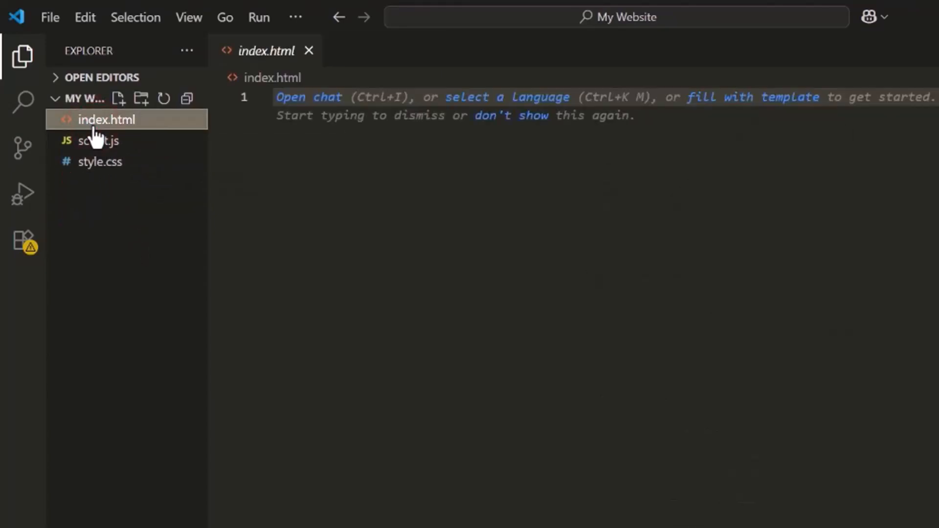
{"action": "type", "text": "!"}
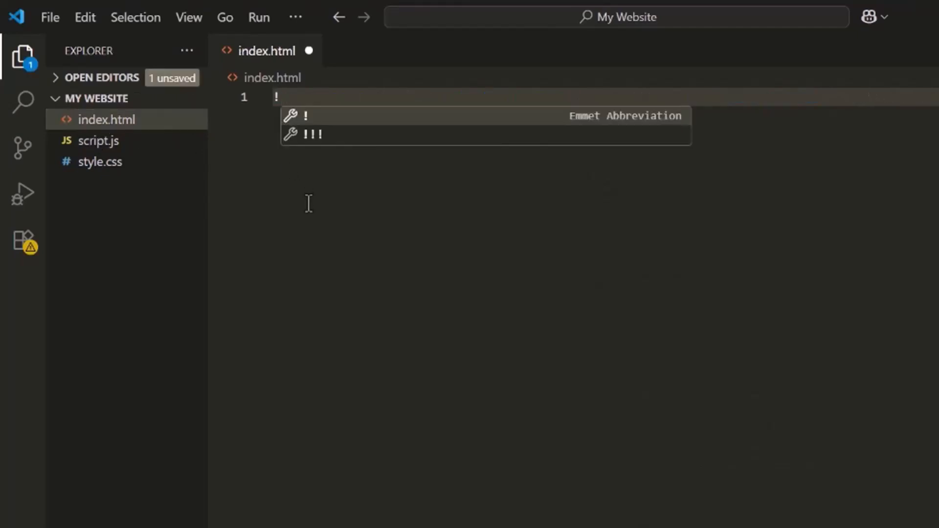
{"action": "key", "text": "Tab"}
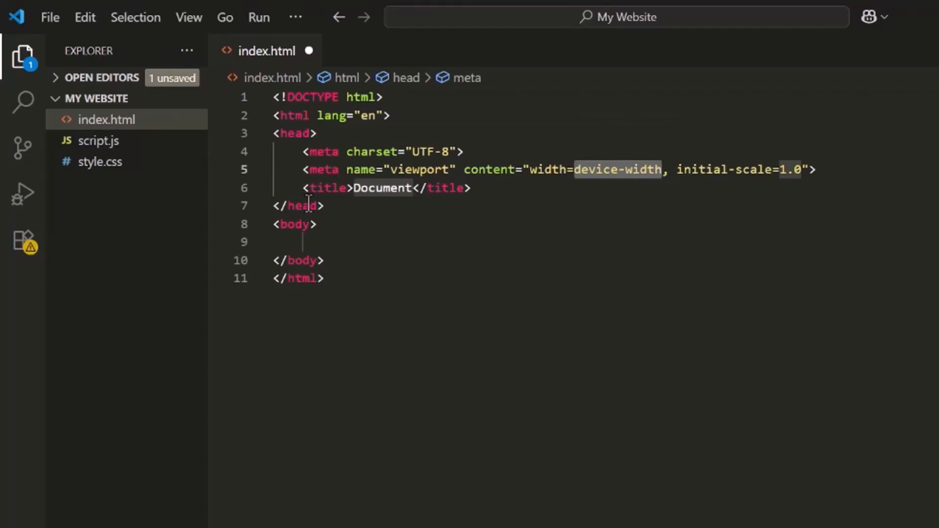
{"action": "mouse_move", "coordinate": [382, 188]}
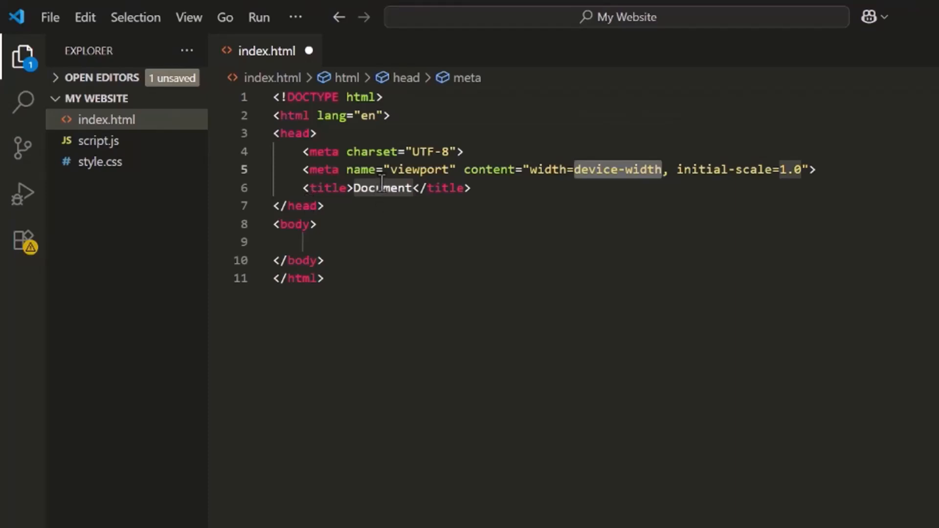
{"action": "type", "text": "My We"}
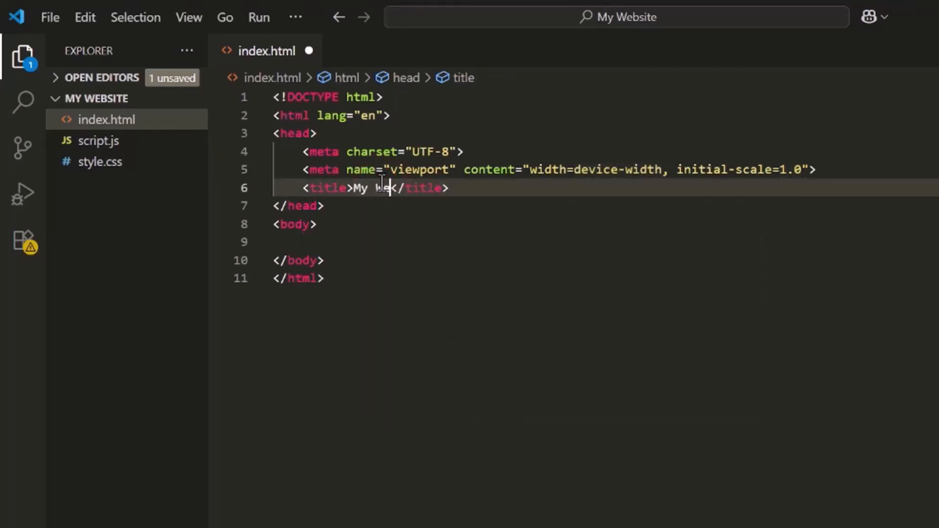
{"action": "type", "text": "bsite"}
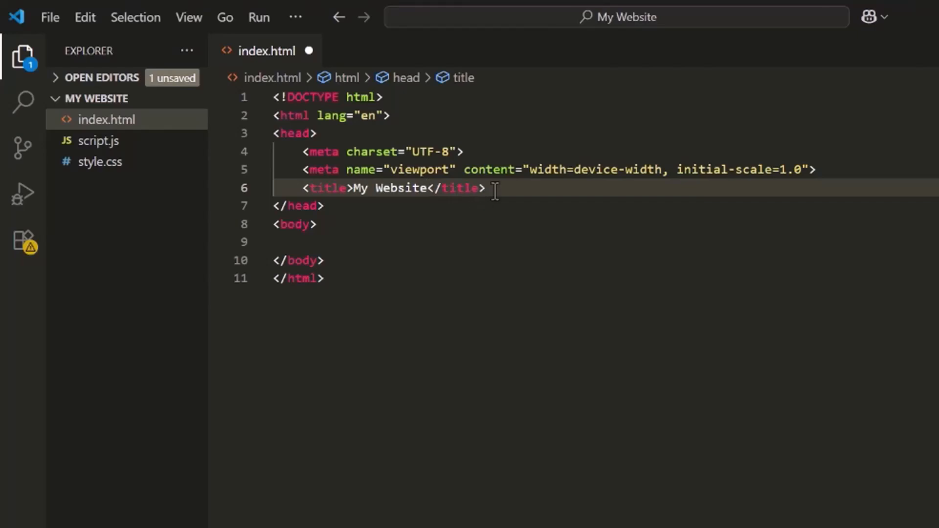
- Link style.css in the head via Emmet and add a script tag loading script.js in the body
{"action": "key", "text": "Enter"}
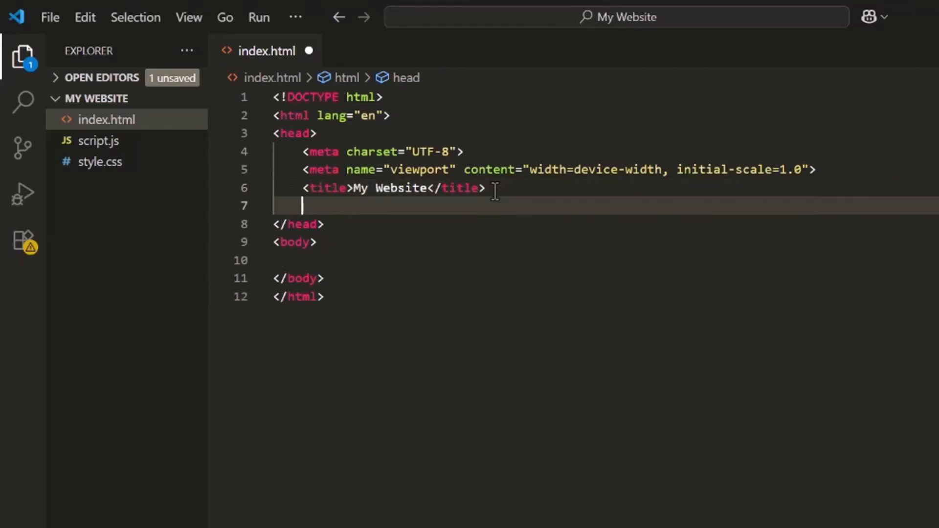
{"action": "type", "text": "link"}
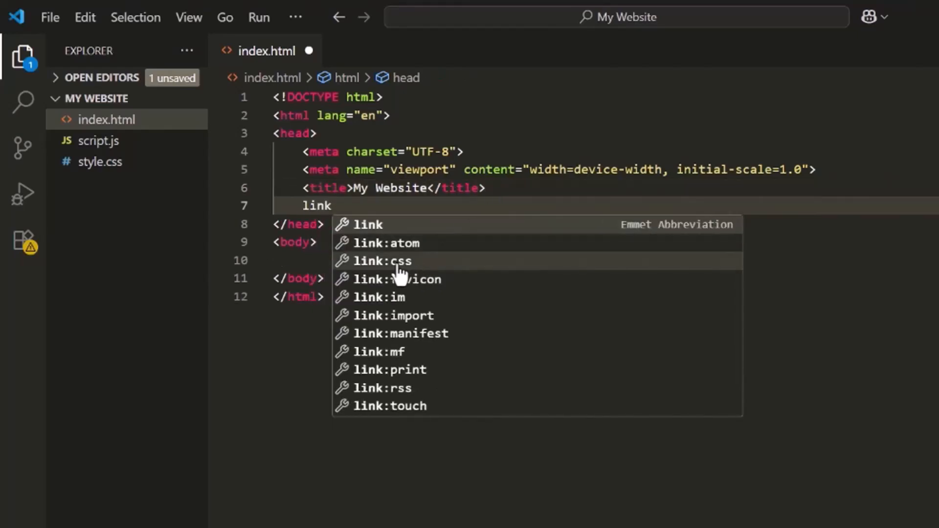
{"action": "left_click", "coordinate": [382, 260]}
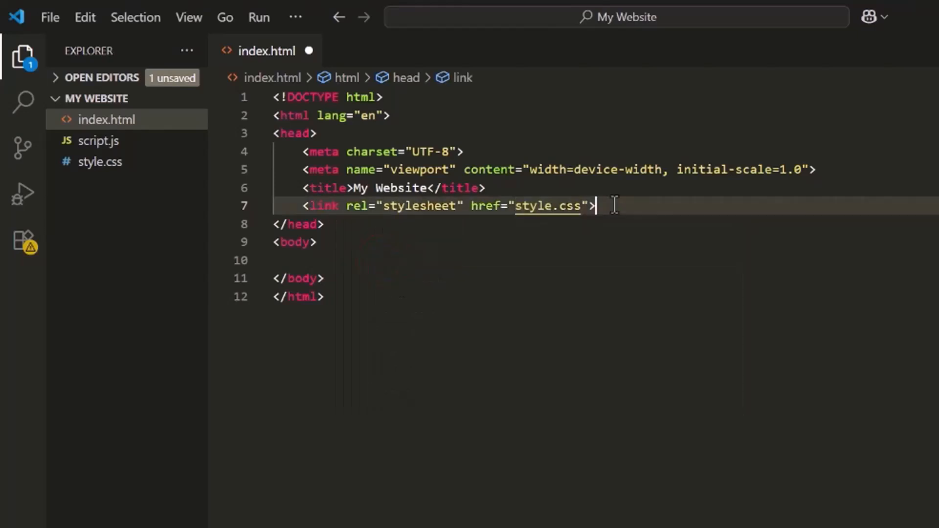
{"action": "type", "text": "script src=\"\"></script>"}
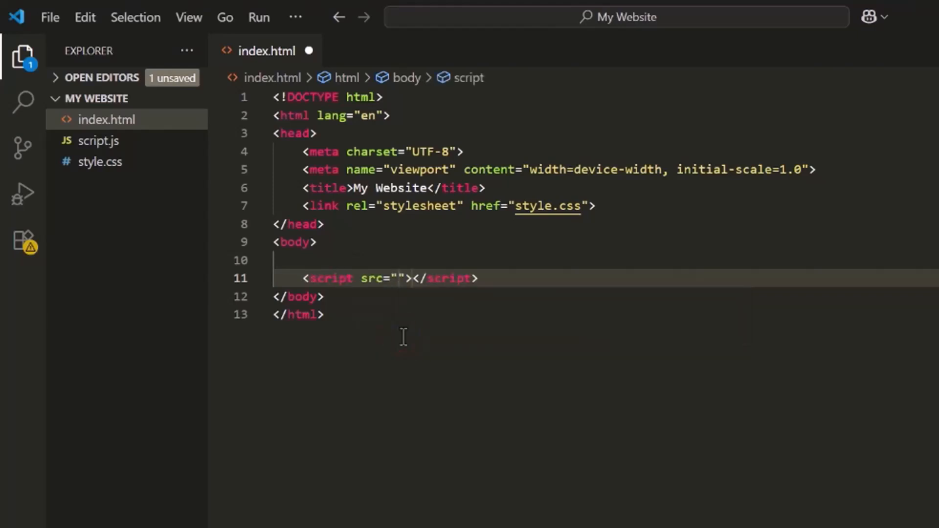
{"action": "type", "text": "script.js"}
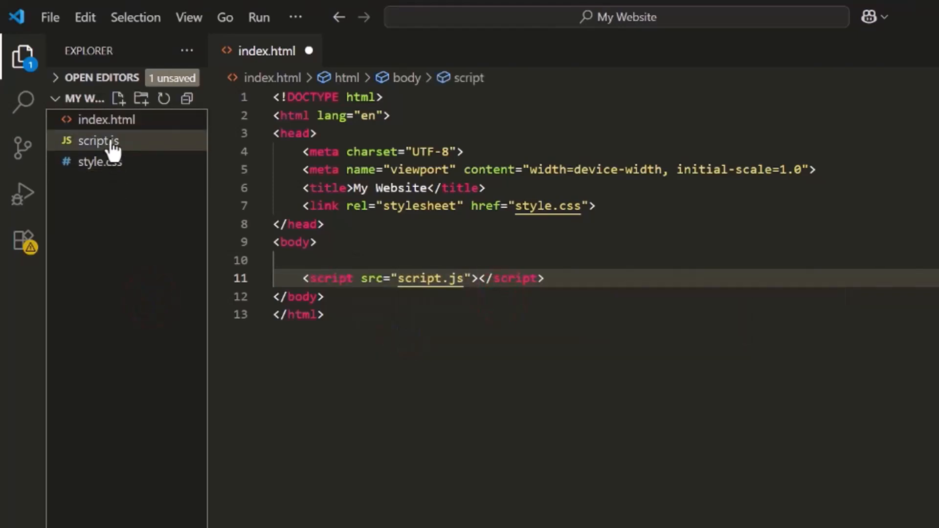
- Launch Live Server on index.html and add an <h1>Welcome To My Website</h1> heading, saved
{"action": "right_click", "coordinate": [108, 119]}
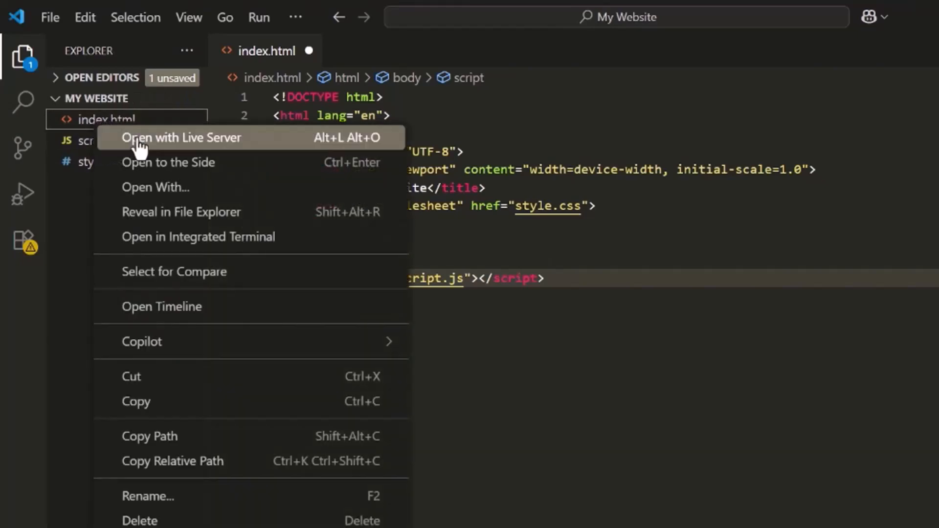
{"action": "left_click", "coordinate": [182, 137]}
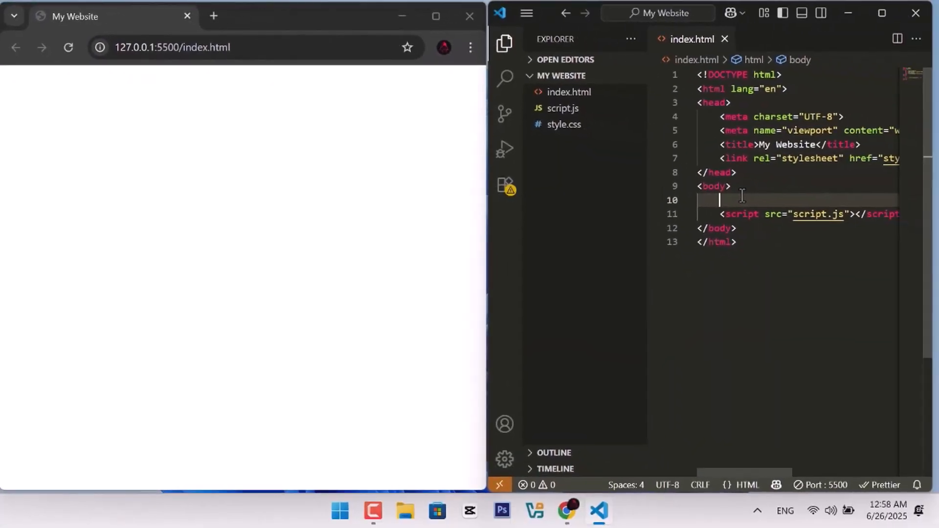
{"action": "type", "text": "<h1>Welcome To</h1>"}
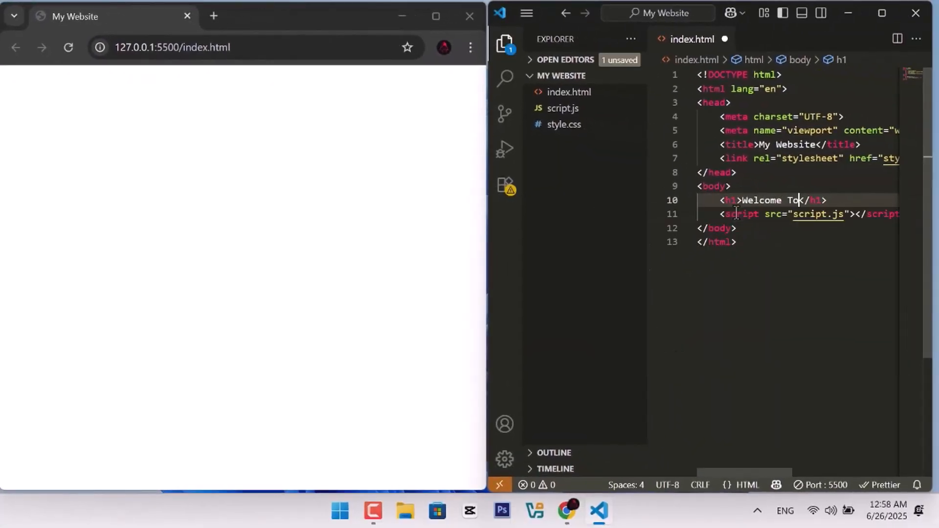
{"action": "type", "text": "My Website"}
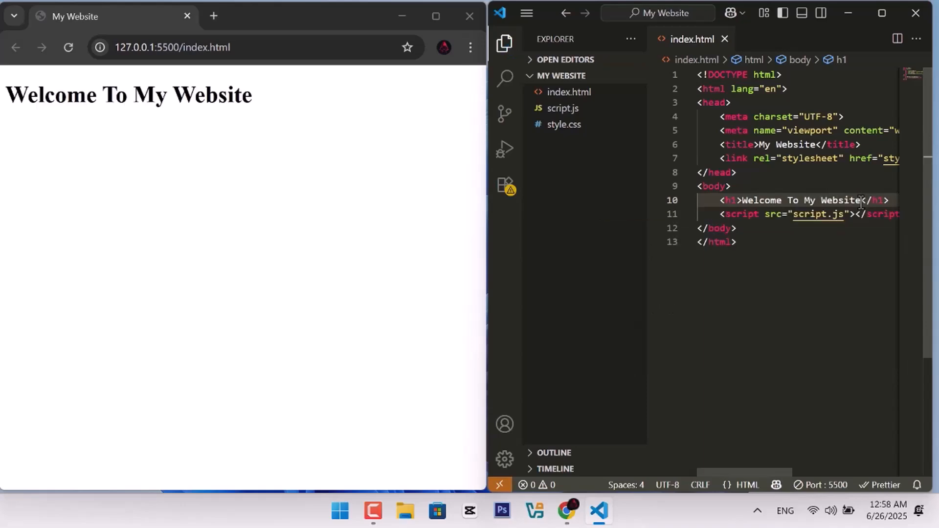
{"action": "left_click", "coordinate": [880, 12]}
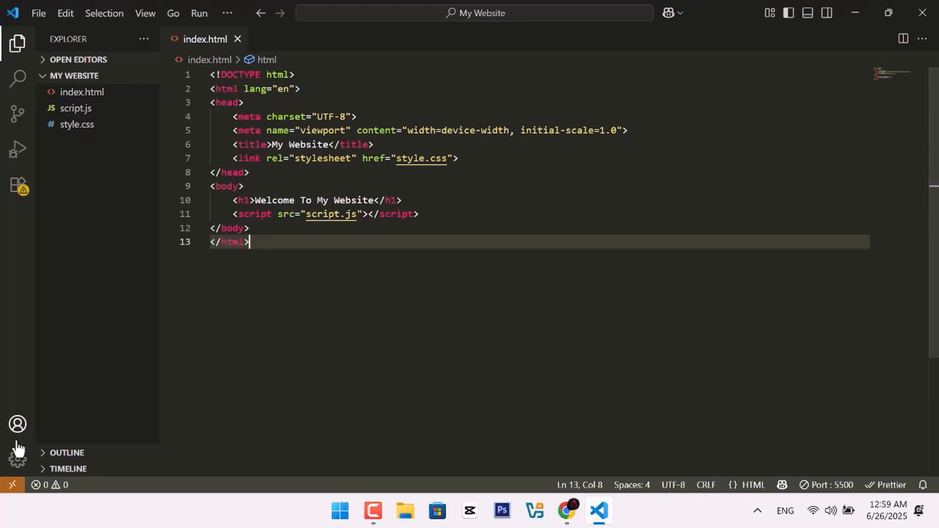
- Set Prettier - Code formatter as the Default Formatter in Settings
{"action": "left_click", "coordinate": [17, 457]}
{"action": "type", "text": "Default Formatter"}
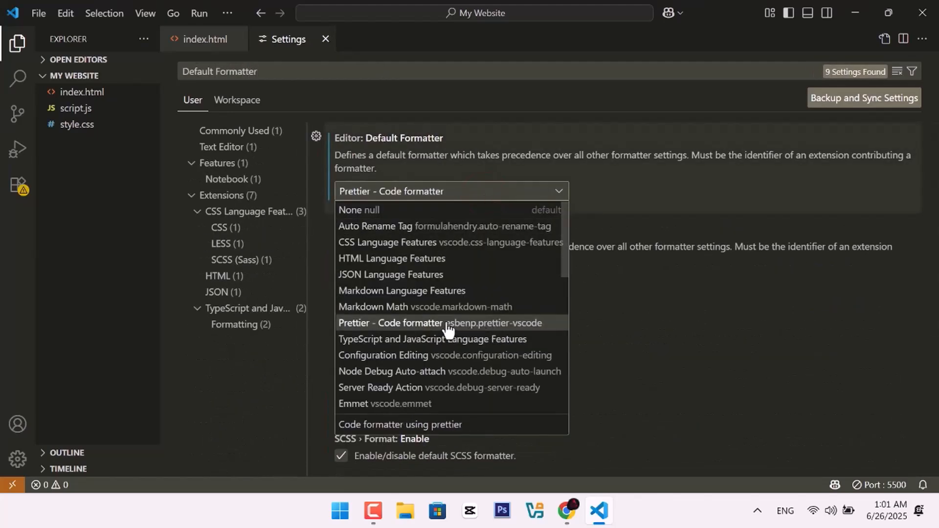
{"action": "left_click", "coordinate": [326, 40]}
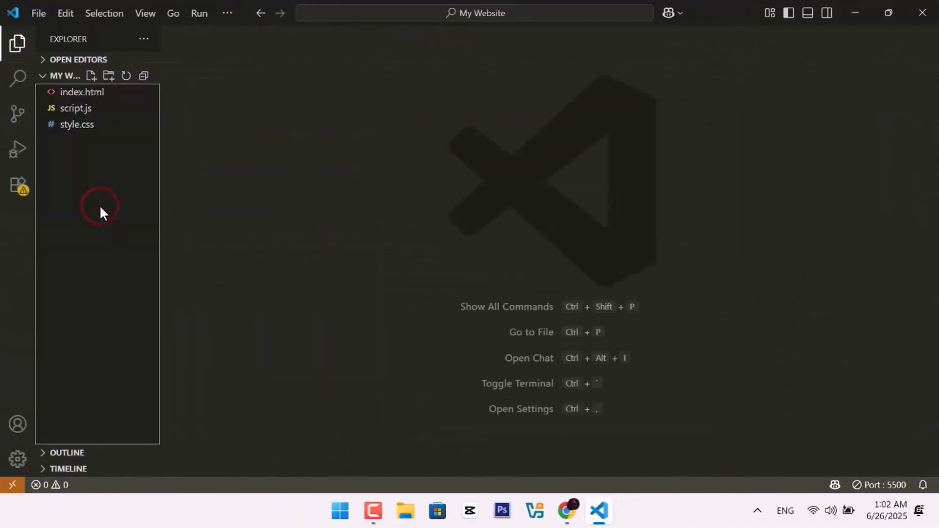
- Write a one-line sayHi function logging "hello" plus its call in script.js and save so Prettier formats it
{"action": "left_click", "coordinate": [75, 107]}
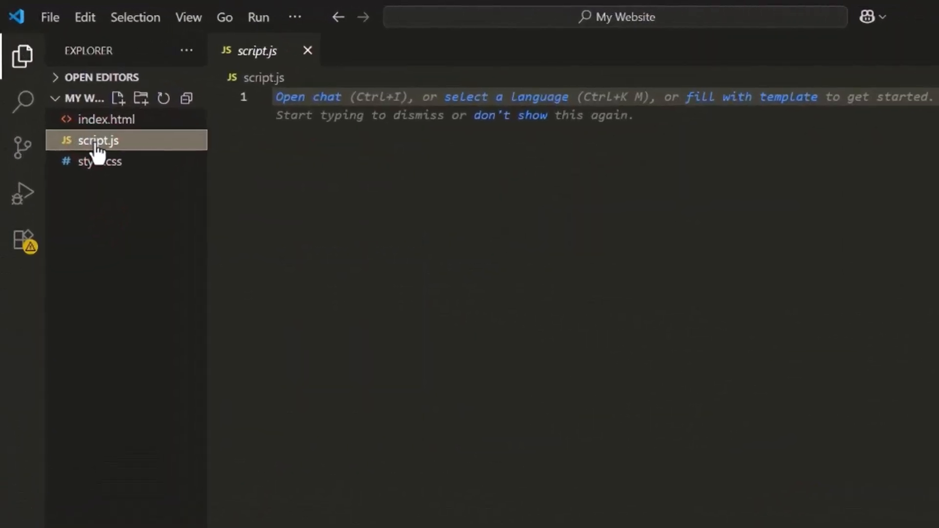
{"action": "type", "text": "function sayHi(){console.log(\"hello\")}sayHi()"}
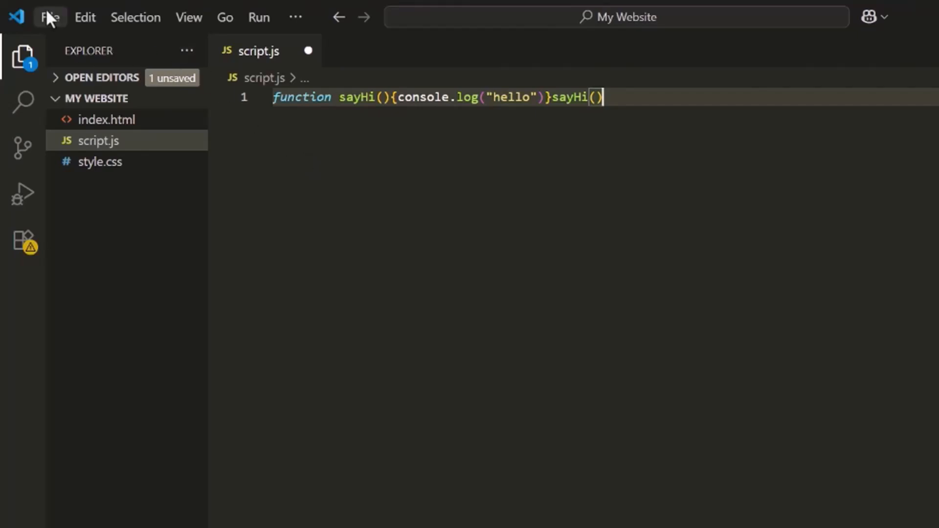
{"action": "left_click", "coordinate": [50, 16]}
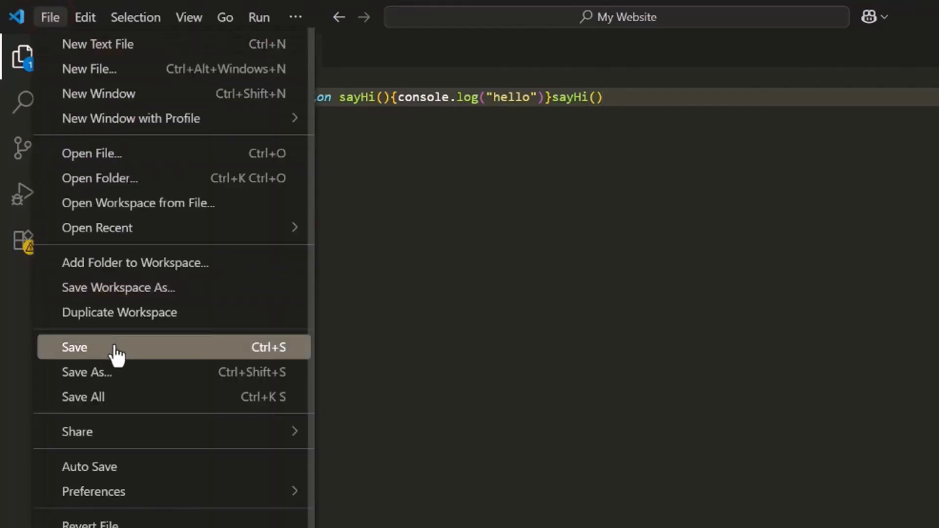
{"action": "left_click", "coordinate": [74, 347]}
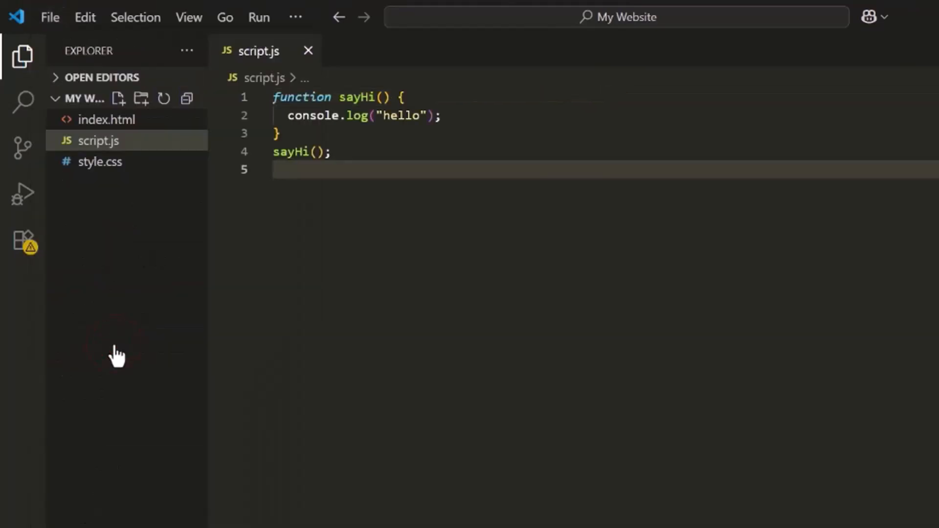